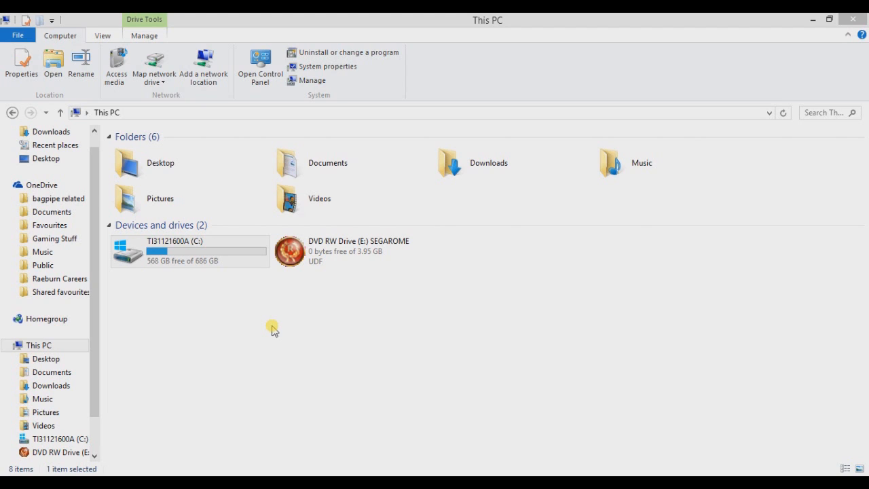
mouse_move(294, 330)
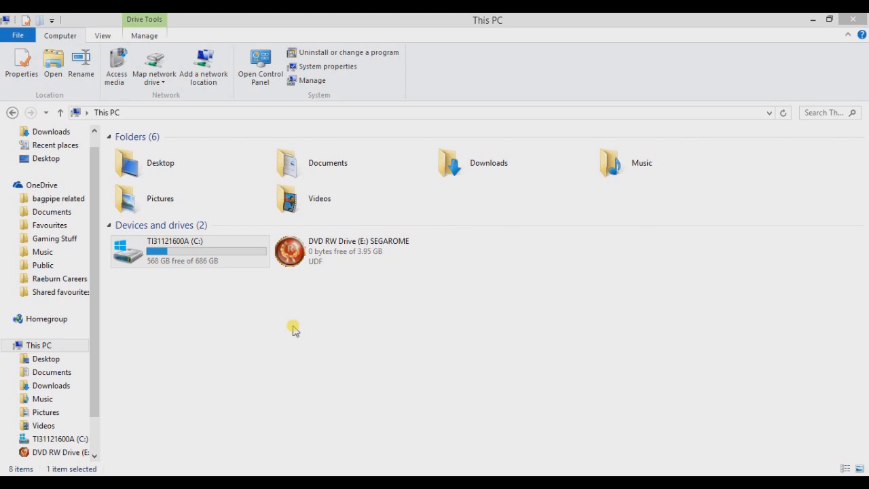
mouse_move(213, 325)
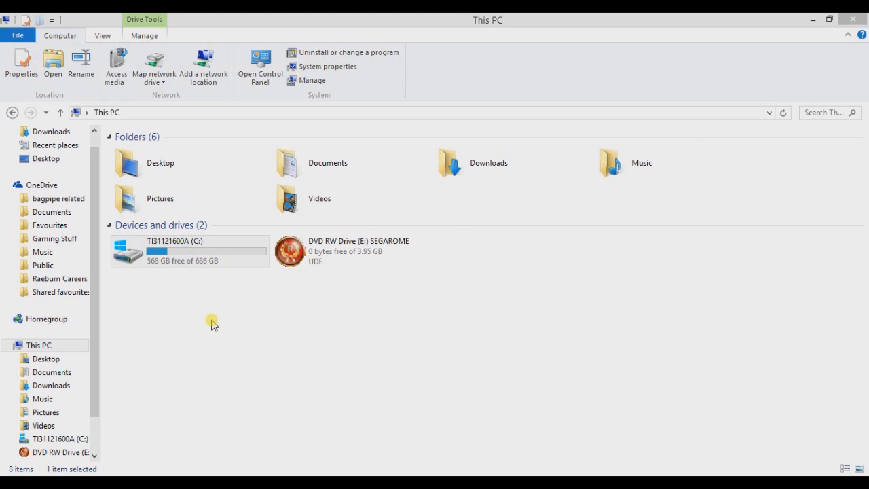
mouse_move(274, 319)
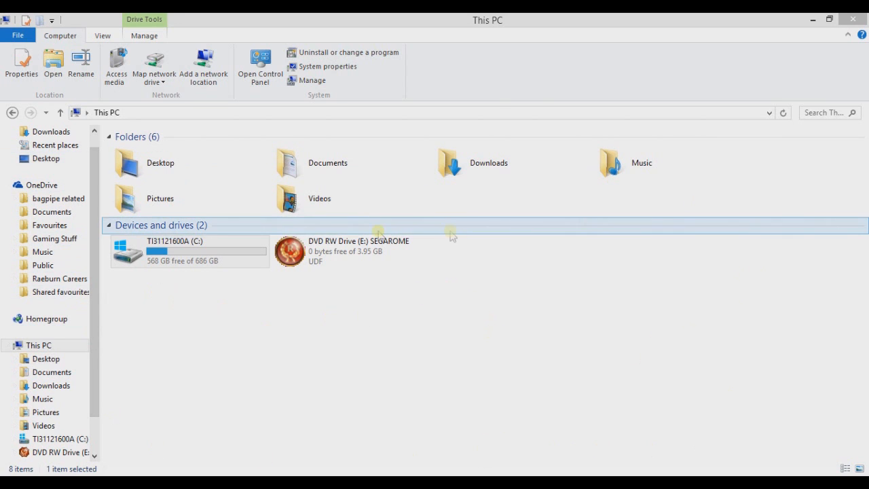
Browse into the C: drive and select the Program Files (x86) folder.
double_click(190, 249)
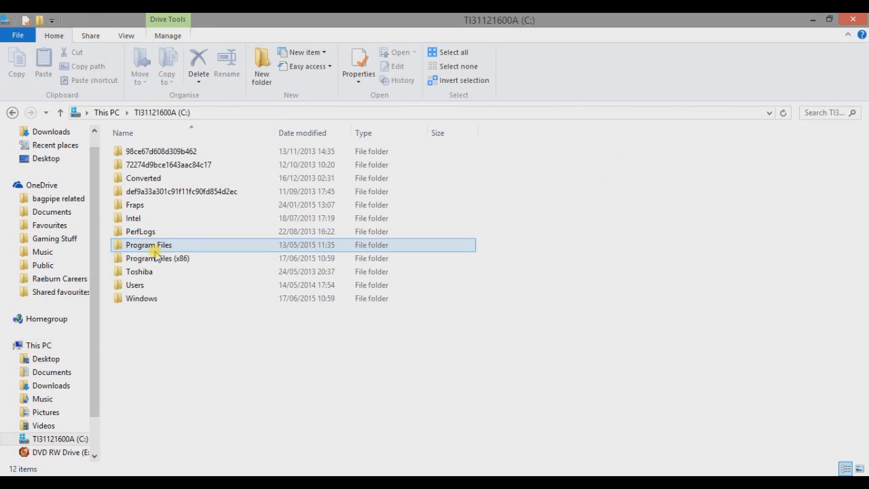
left_click(157, 258)
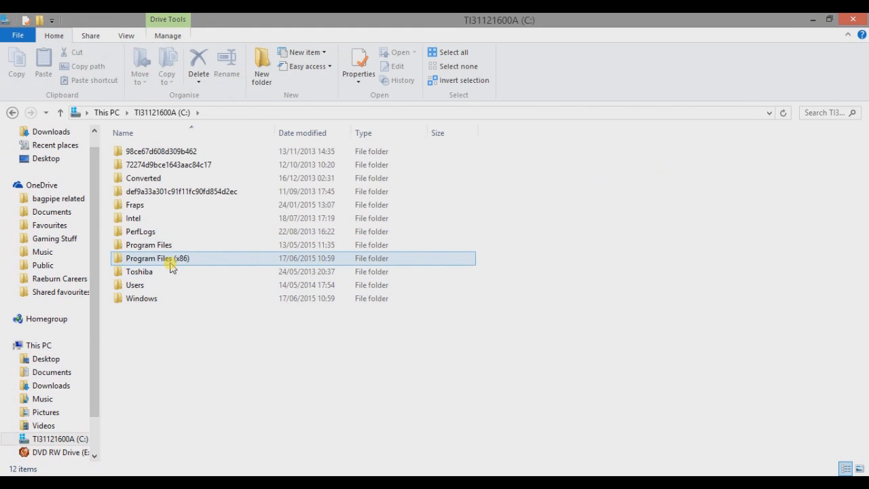
mouse_move(180, 261)
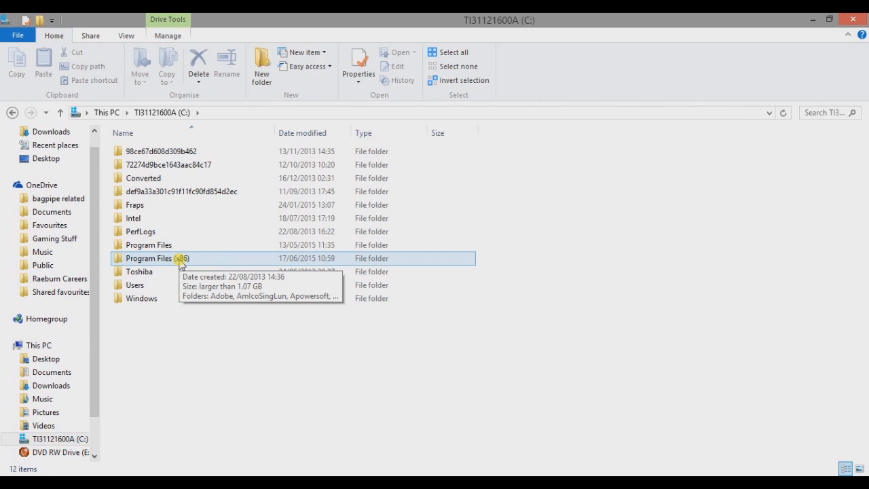
mouse_move(192, 379)
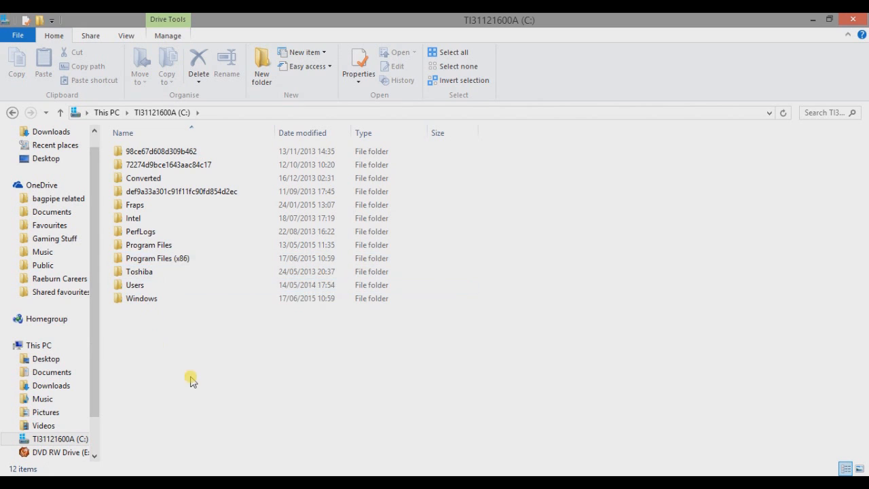
left_click(158, 258)
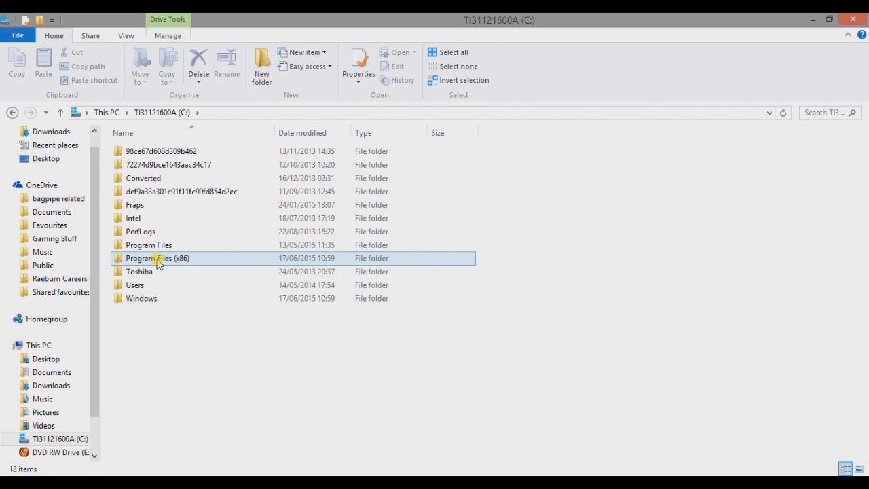
Navigate Program Files (x86) > Steam > steamapps > common.
double_click(157, 258)
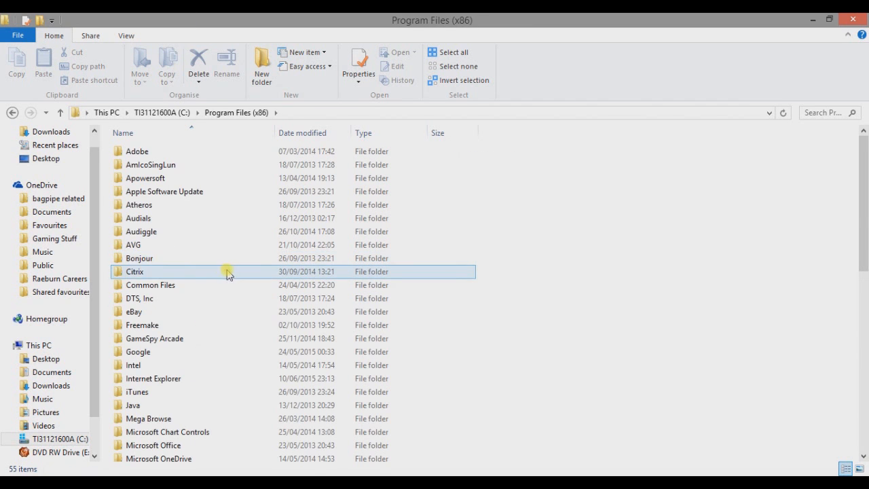
scroll("down", 3)
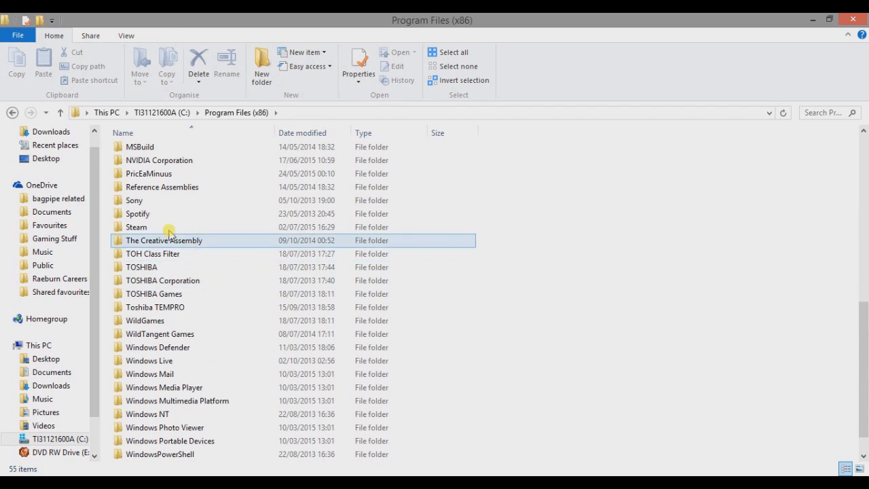
double_click(136, 226)
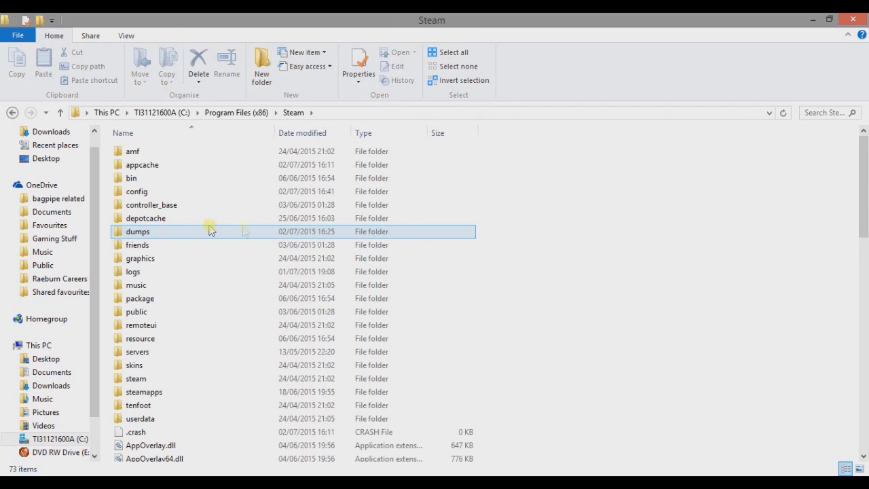
left_click(143, 392)
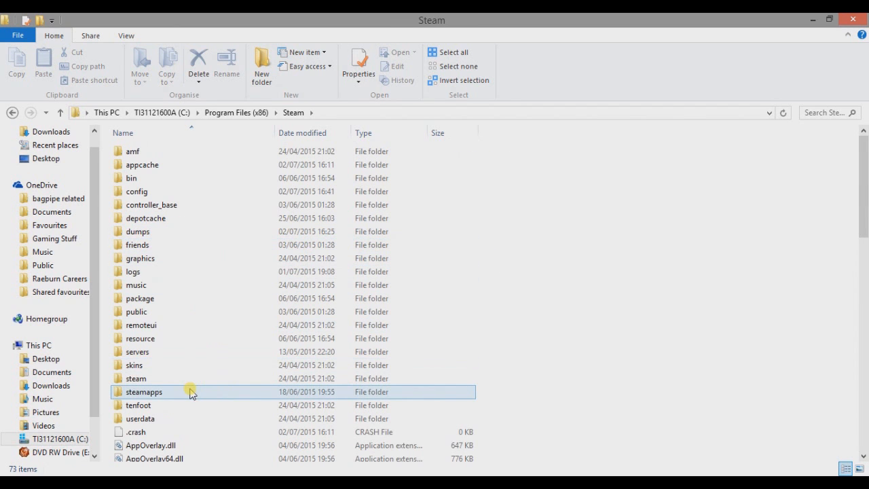
double_click(144, 391)
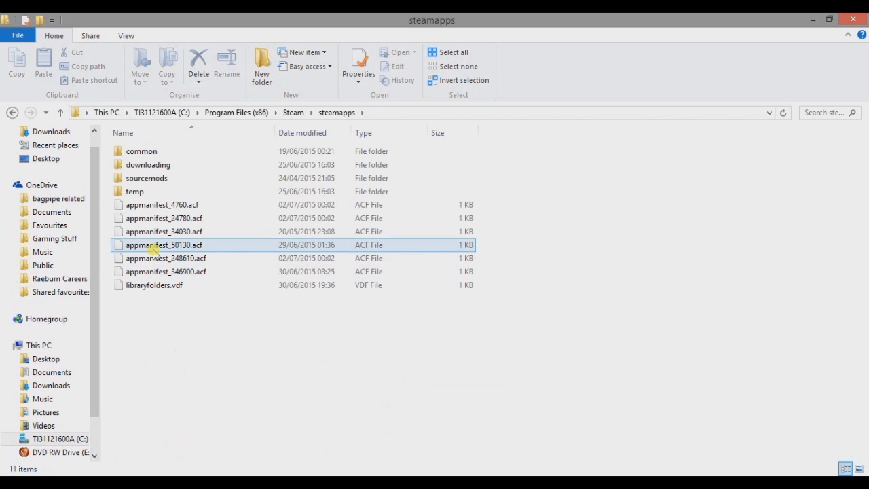
double_click(140, 151)
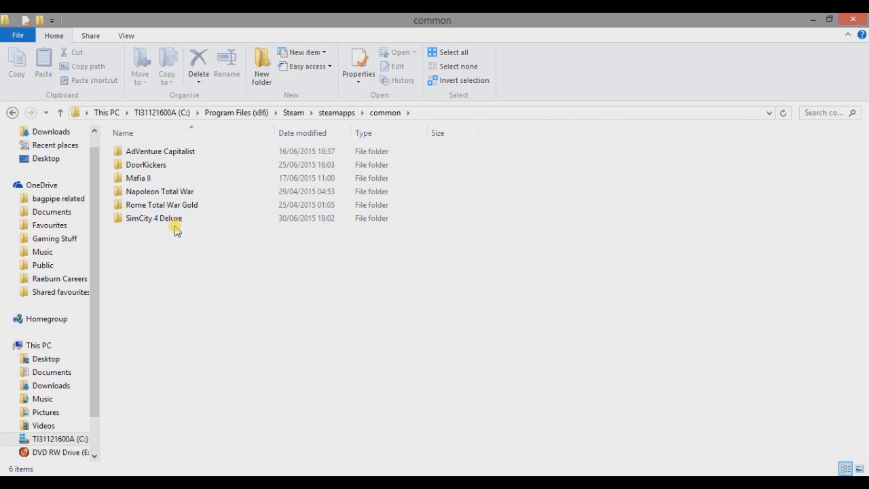
Navigate into SimCity 4 Deluxe > Apps, where SimCity 4.exe lives.
double_click(153, 217)
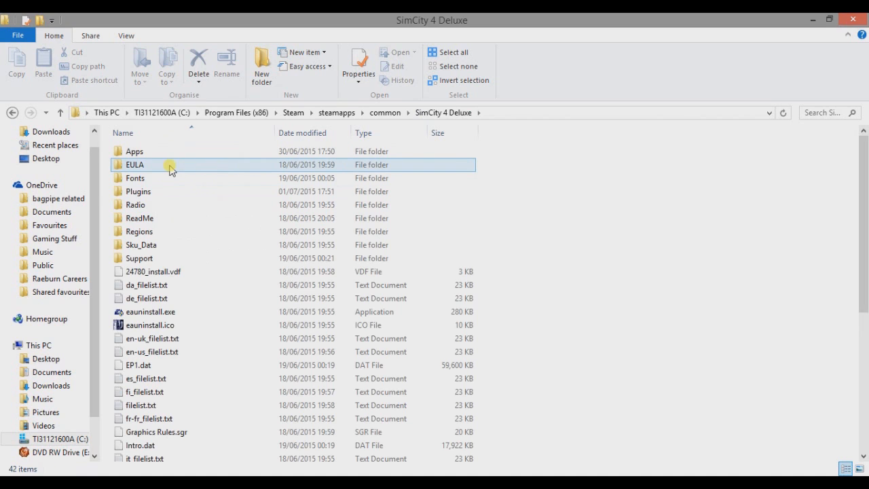
left_click(134, 151)
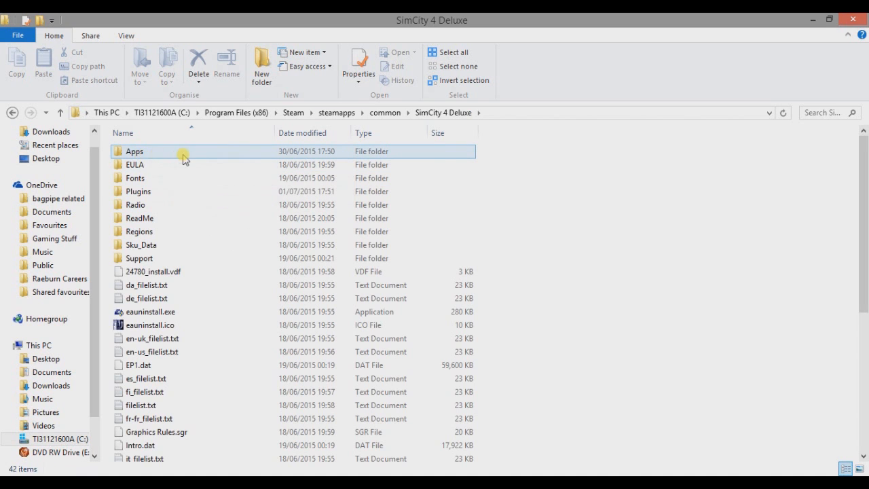
double_click(134, 151)
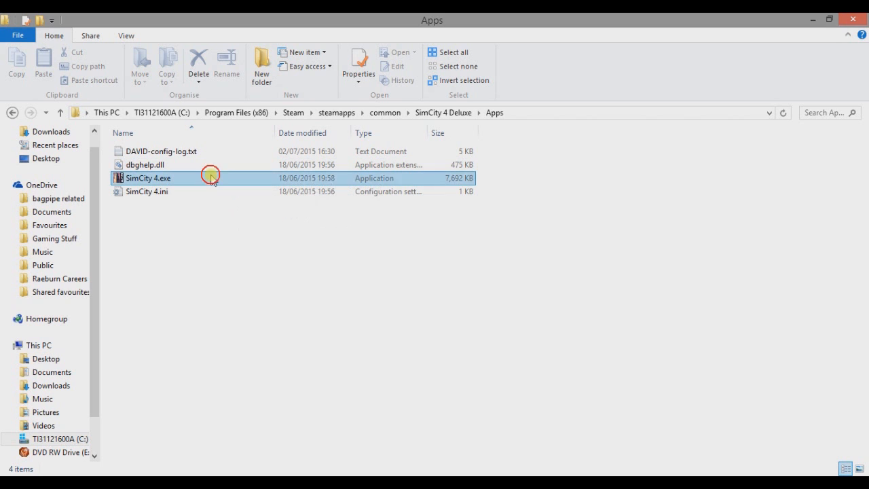
Set SimCity 4.exe's compatibility mode to Windows XP (Service Pack 3) in its Properties.
right_click(147, 178)
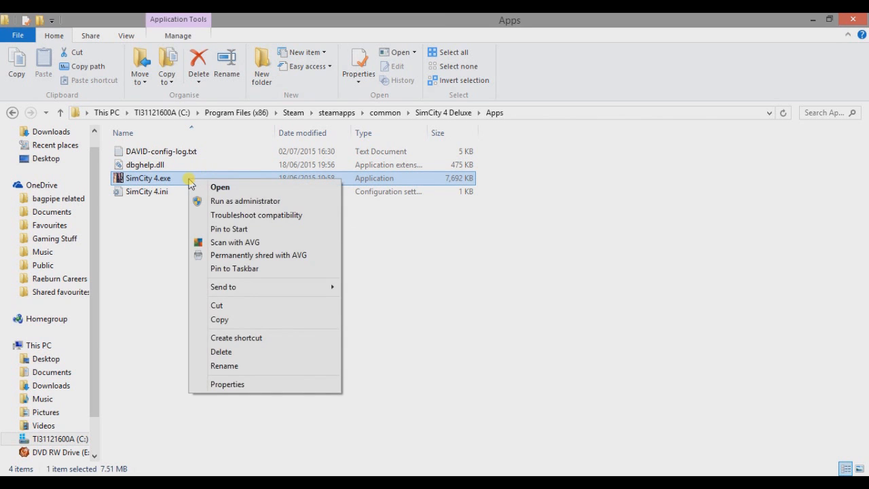
left_click(226, 383)
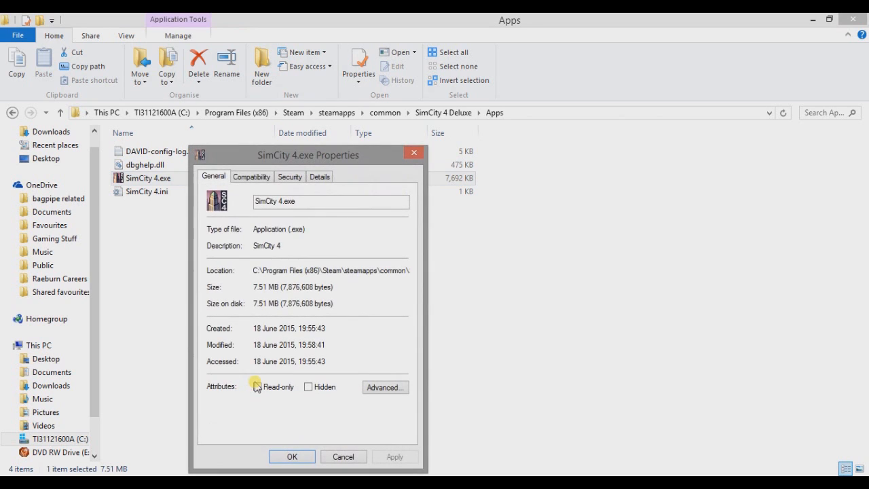
left_click(251, 176)
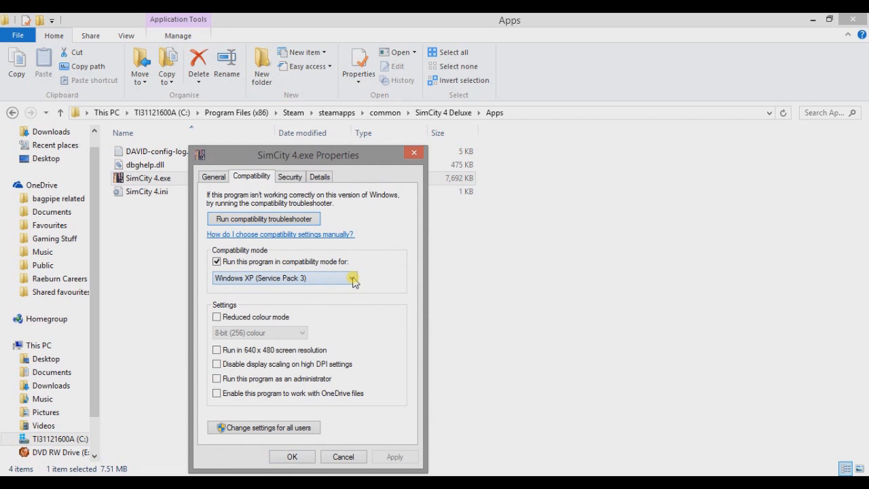
left_click(352, 278)
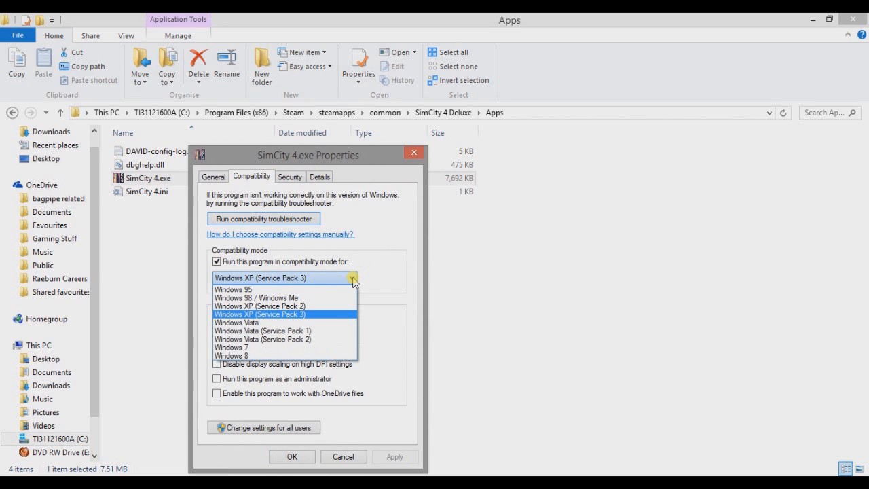
mouse_move(282, 347)
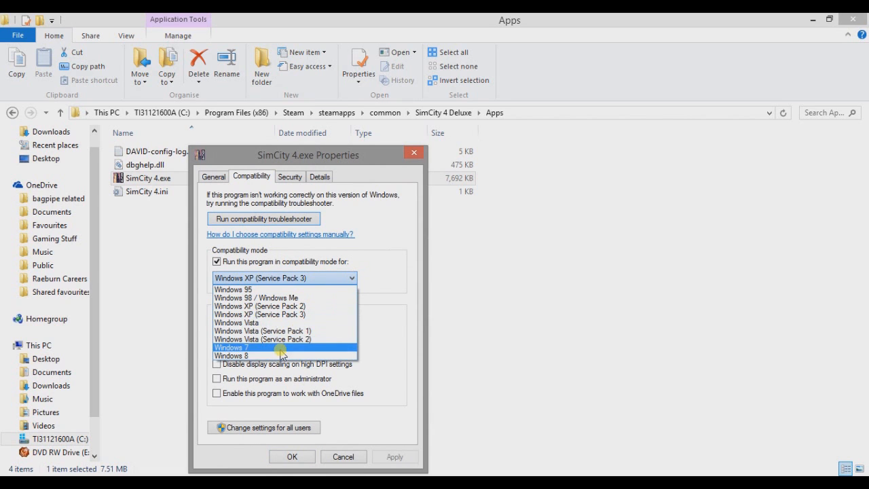
mouse_move(284, 313)
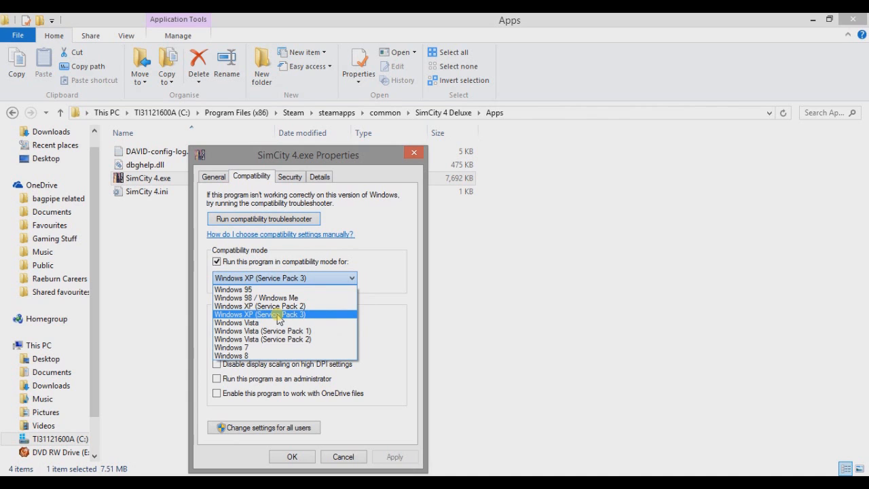
left_click(217, 261)
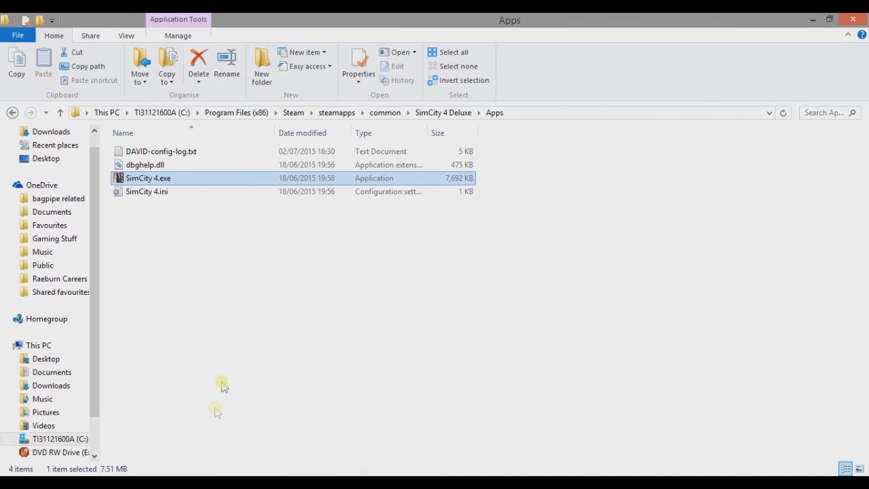
mouse_move(230, 366)
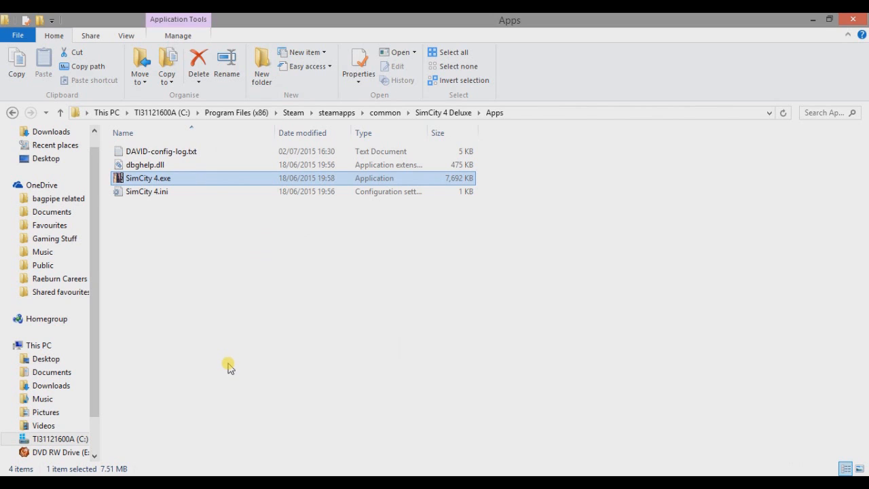
mouse_move(240, 432)
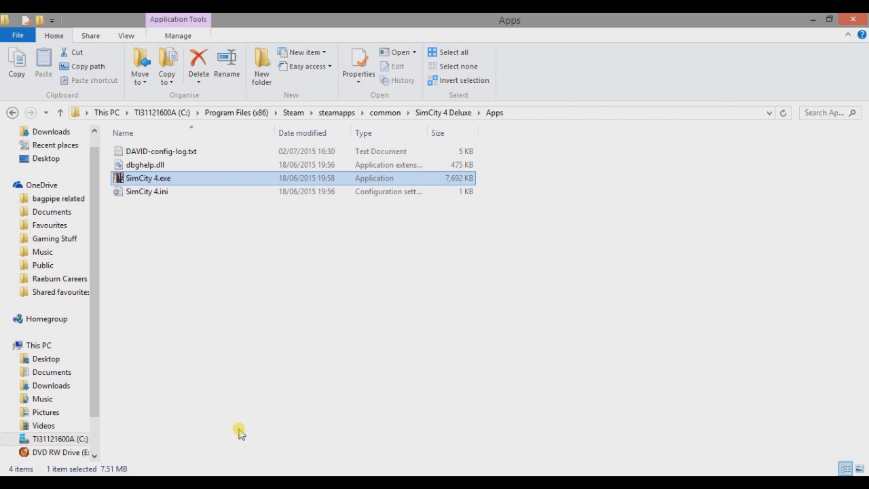
mouse_move(243, 435)
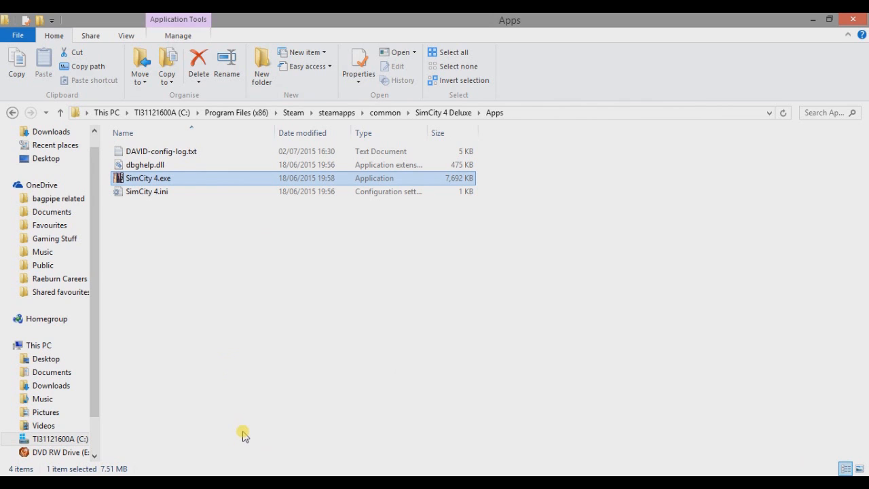
mouse_move(244, 434)
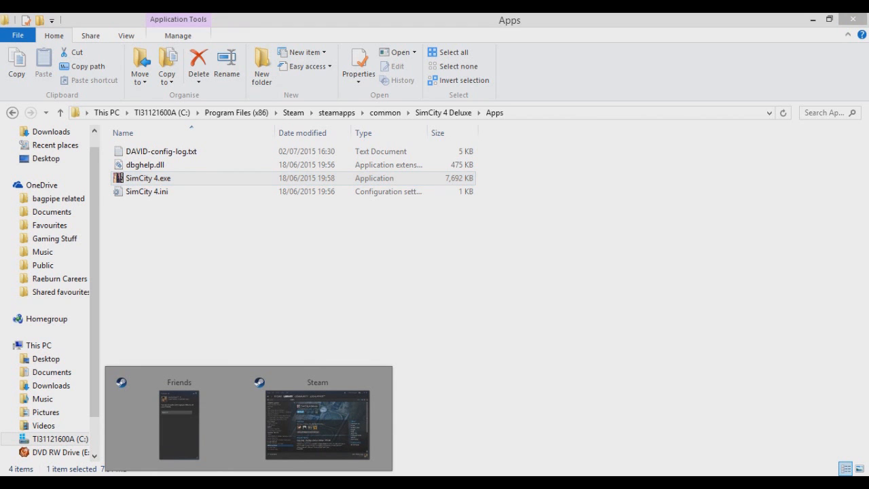
Bring up the Steam library and open Properties for SimCity 4 Deluxe.
left_click(317, 424)
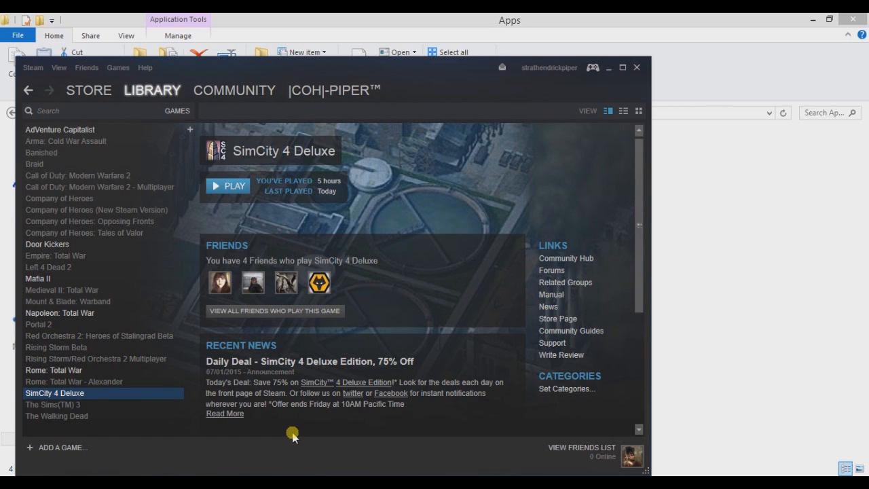
mouse_move(246, 171)
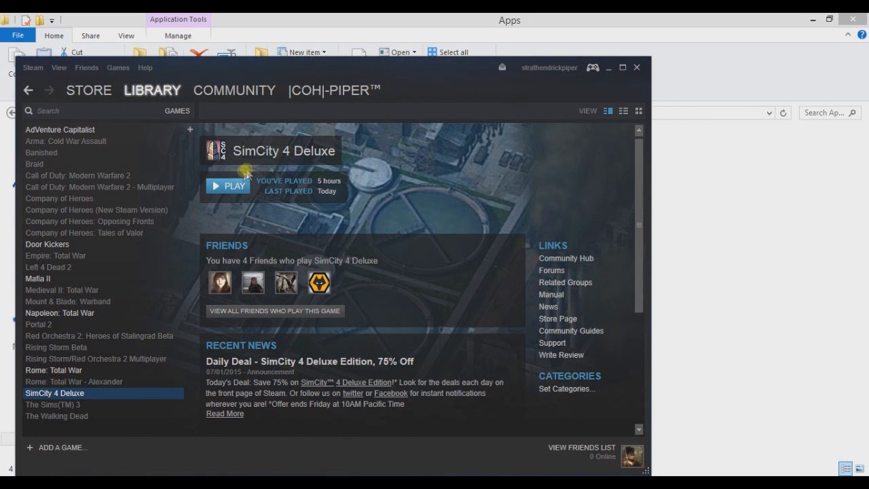
mouse_move(233, 241)
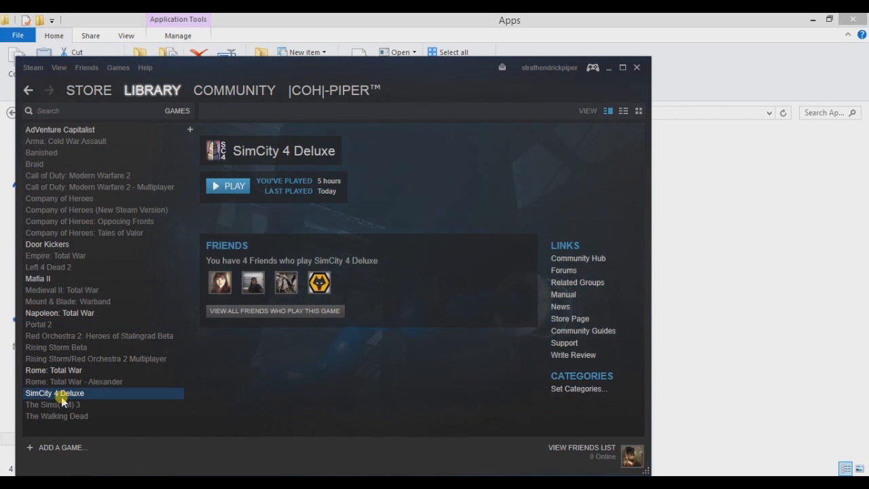
right_click(61, 393)
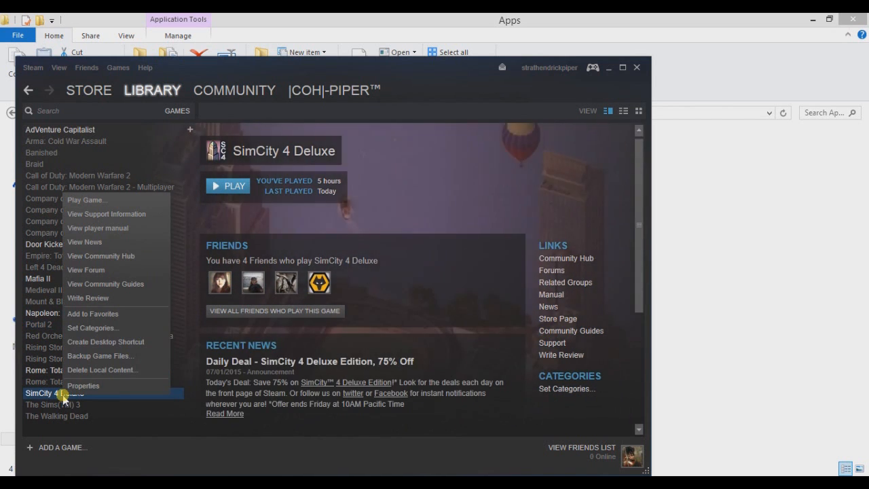
left_click(83, 385)
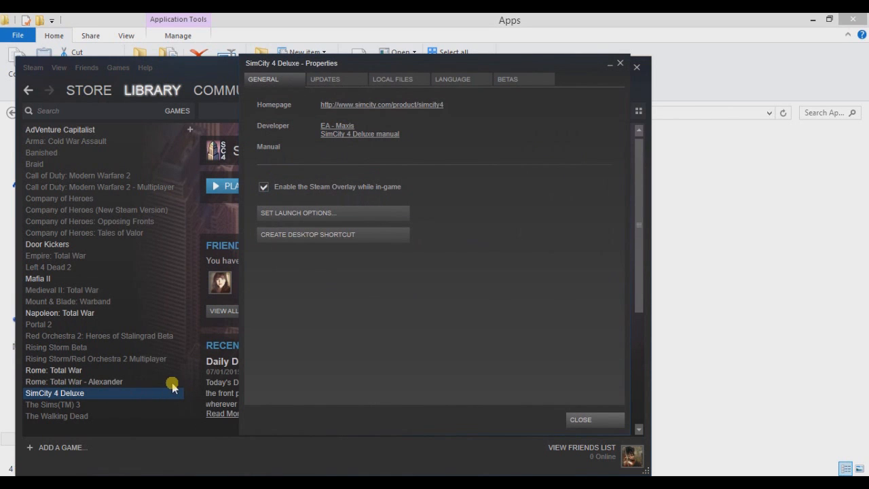
mouse_move(286, 217)
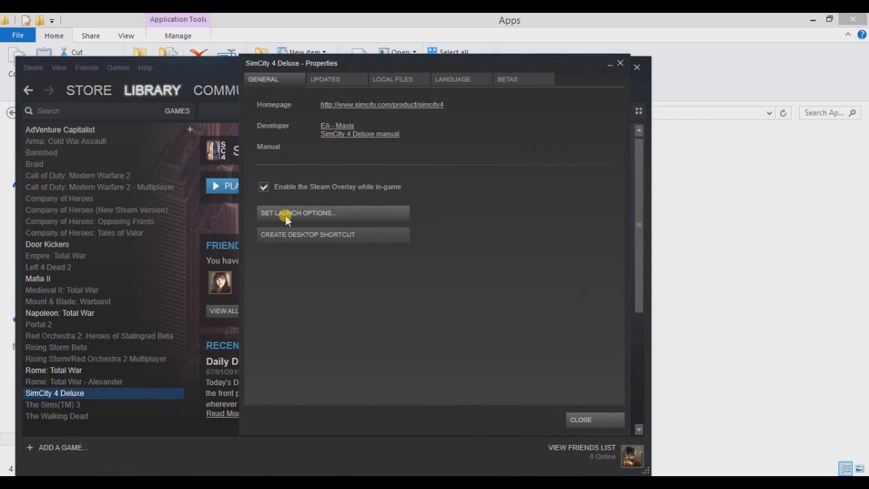
Confirm launch options -CustomResolution:enabled -r1920x1080x32 -intro:off -CPUCount:1 and accept them.
left_click(298, 212)
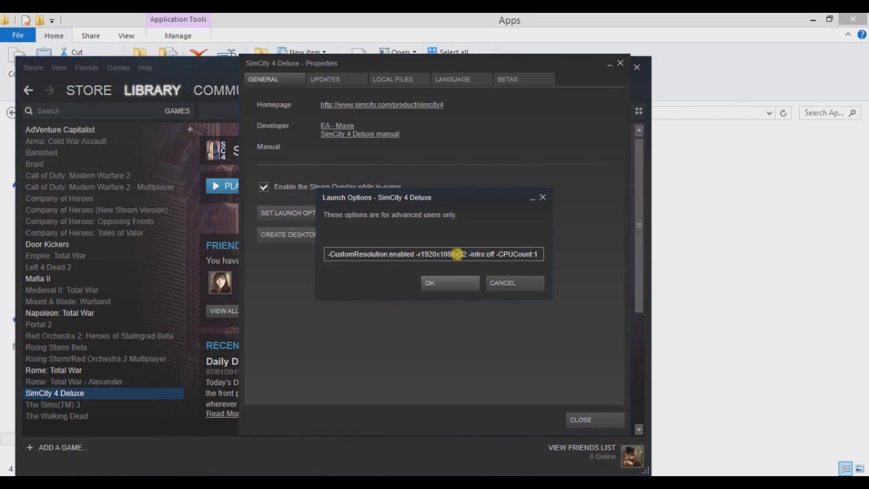
left_click_drag(462, 253, 533, 254)
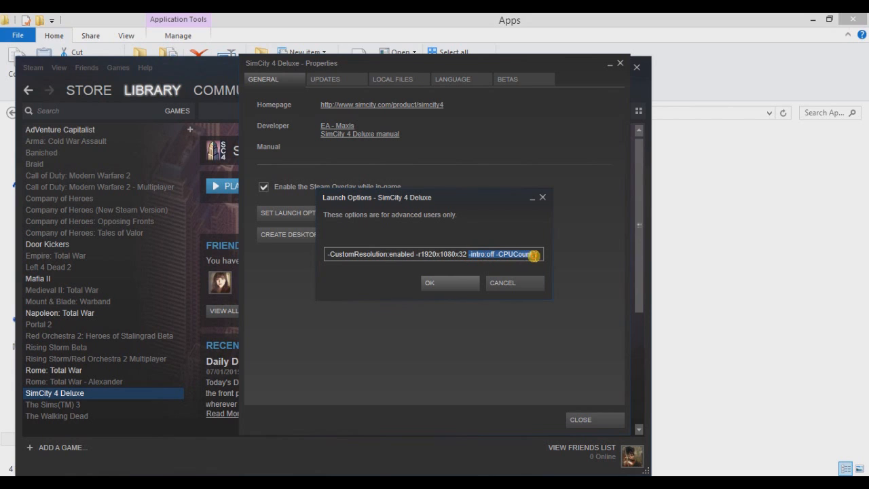
left_click(529, 254)
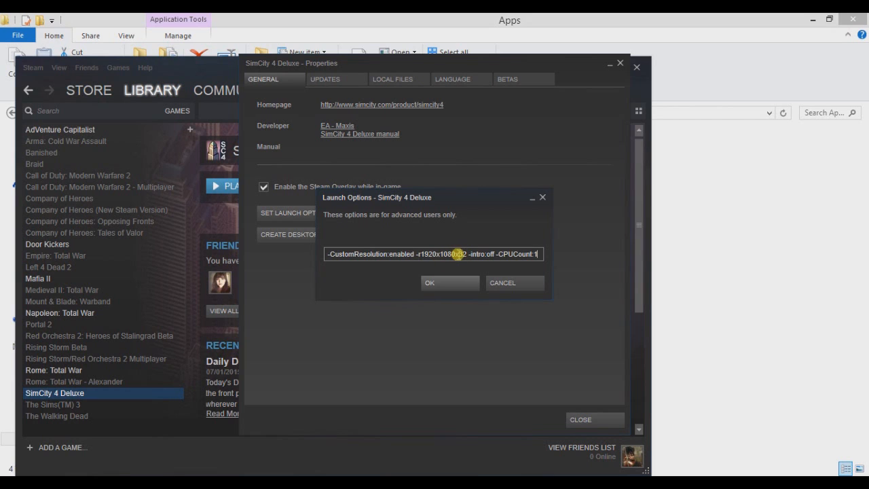
left_click_drag(461, 254, 547, 258)
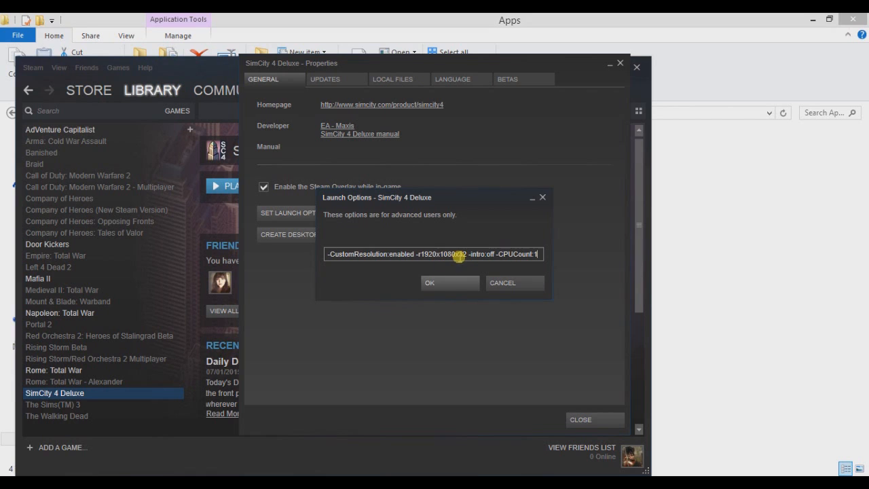
left_click_drag(458, 254, 536, 254)
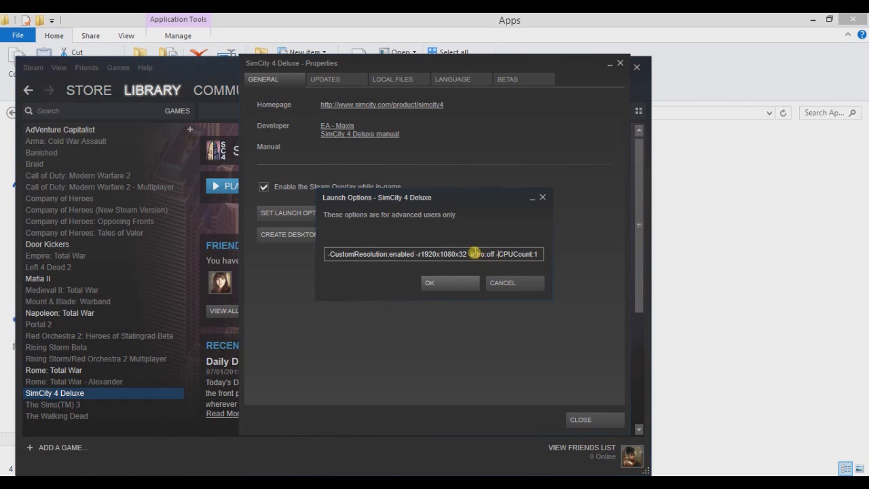
left_click(450, 283)
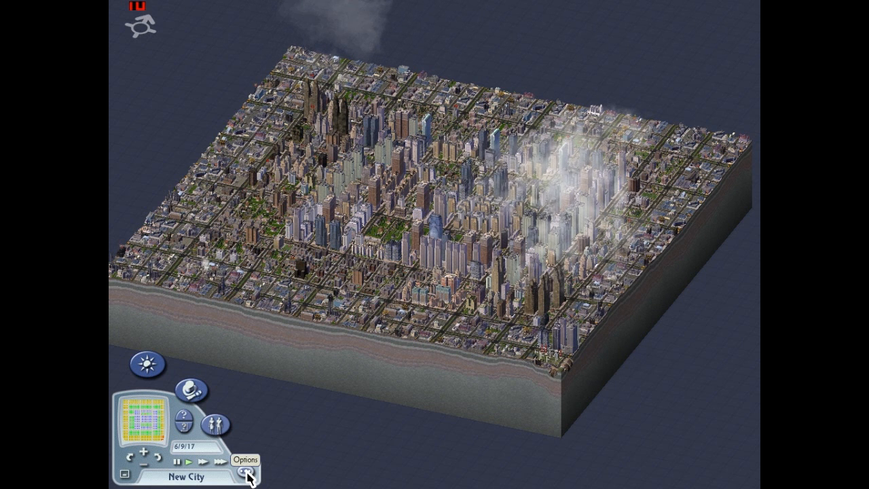
Bring up the in-game options bar over the loaded city.
left_click(245, 470)
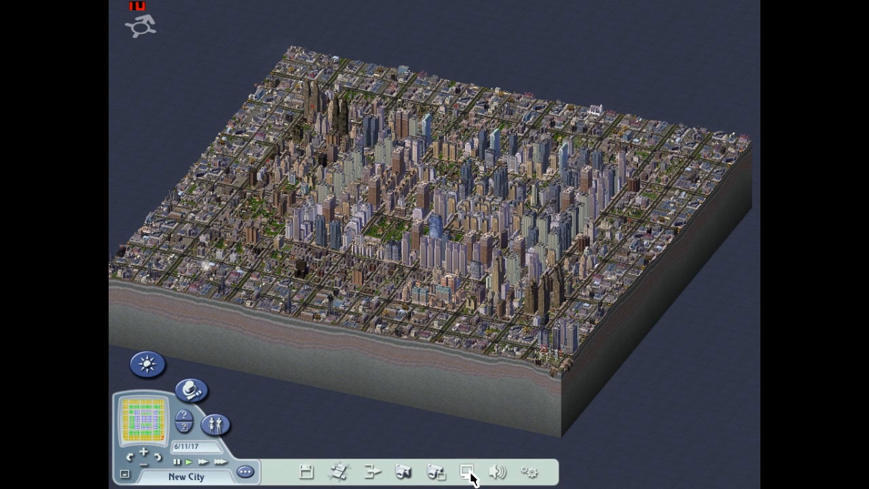
Show the Graphic Options window with the Software renderer selected.
left_click(469, 471)
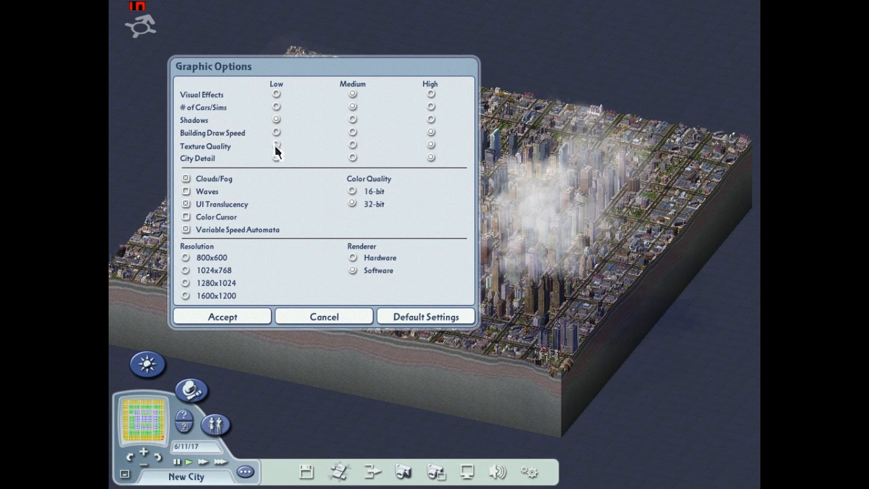
mouse_move(345, 245)
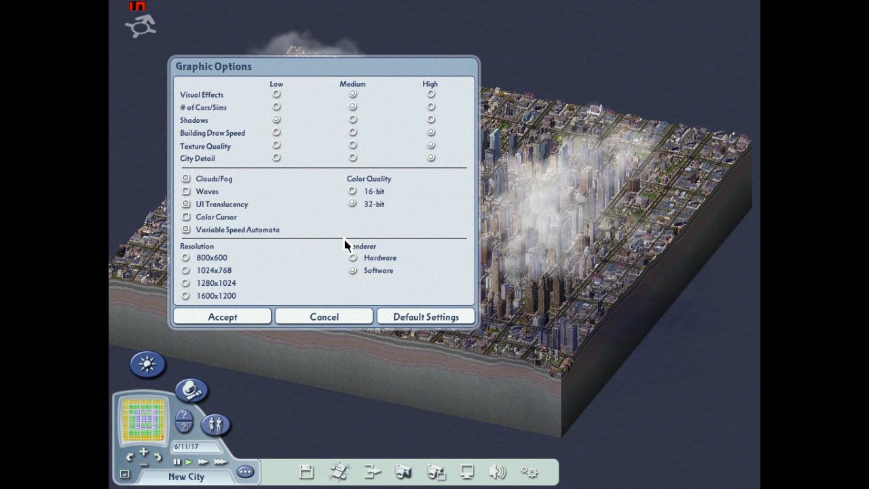